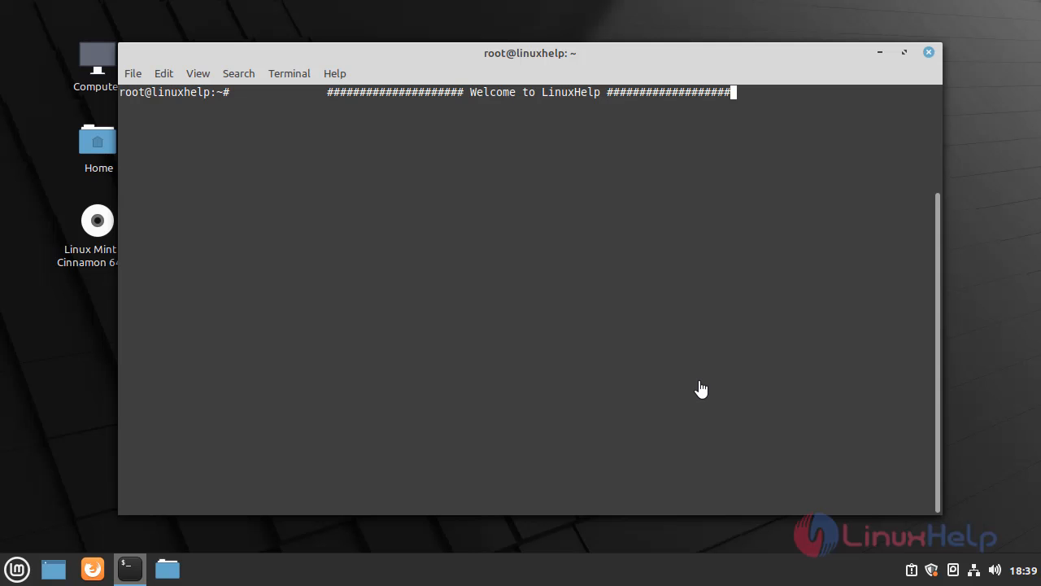
# Show the OS release details with cat /etc/os-release, confirming Linux Mint 20 (Ulyana)
pyautogui.press('Return')
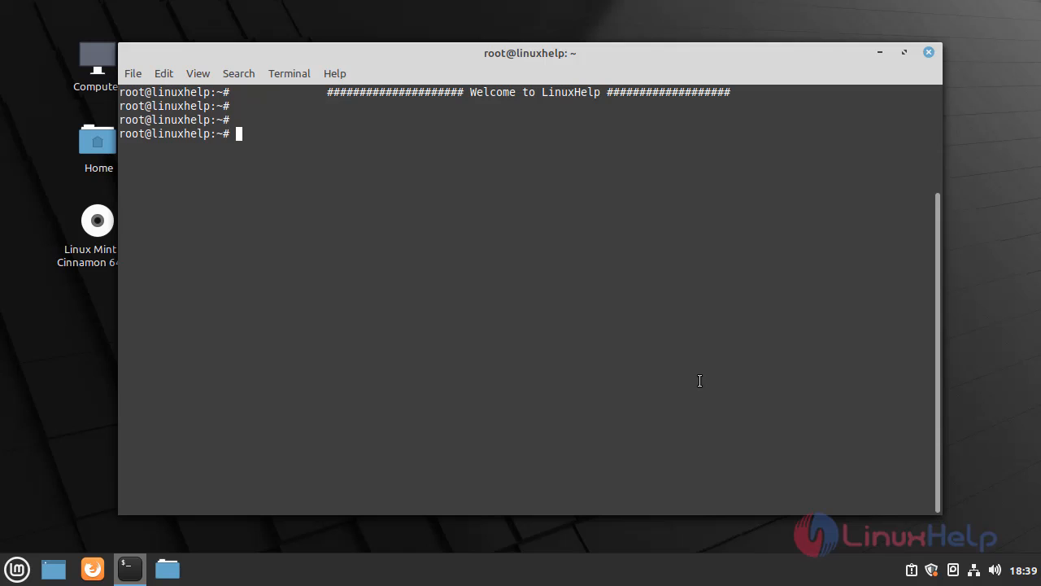
pyautogui.write('cat /etc/os-release')
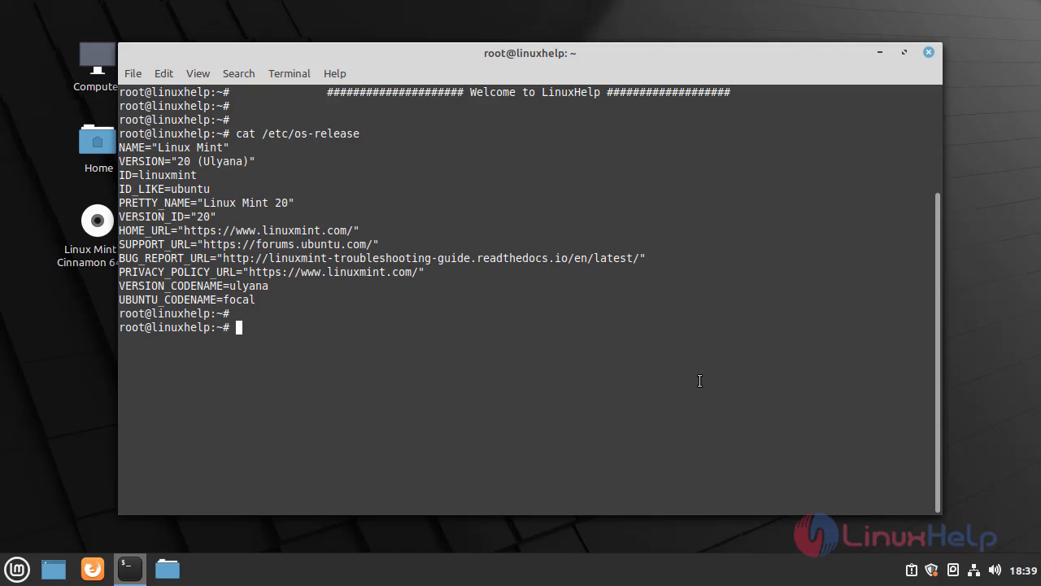
pyautogui.press('Return')
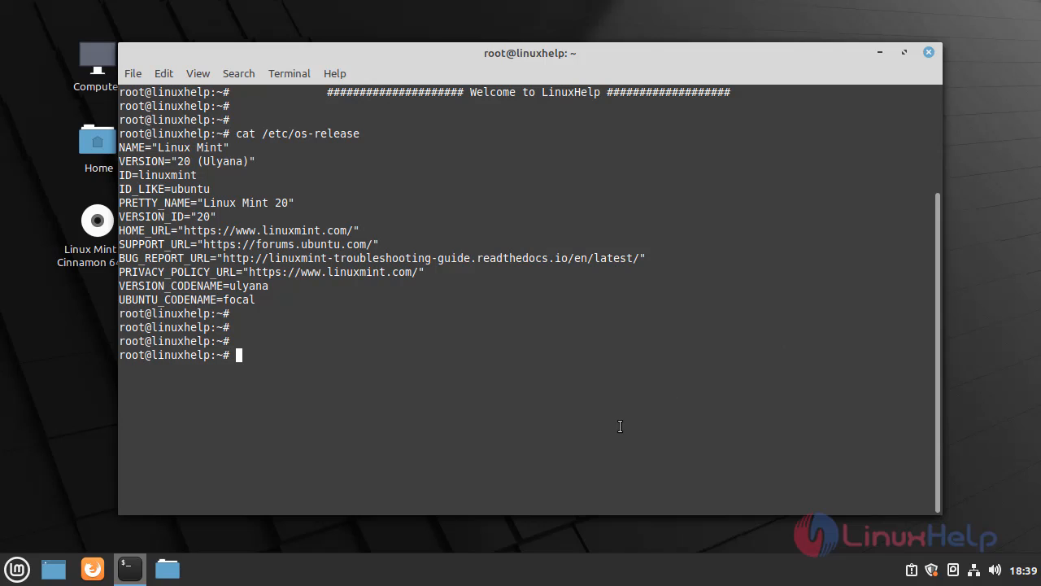
# Install the x11vnc package and its dependencies with apt install x11vnc
pyautogui.write('apt')
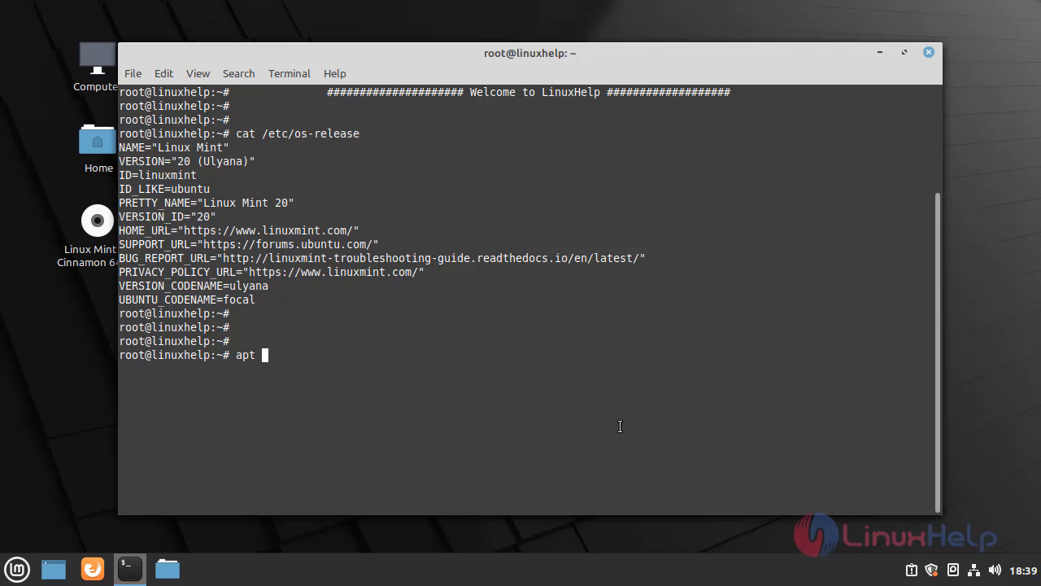
pyautogui.write('install')
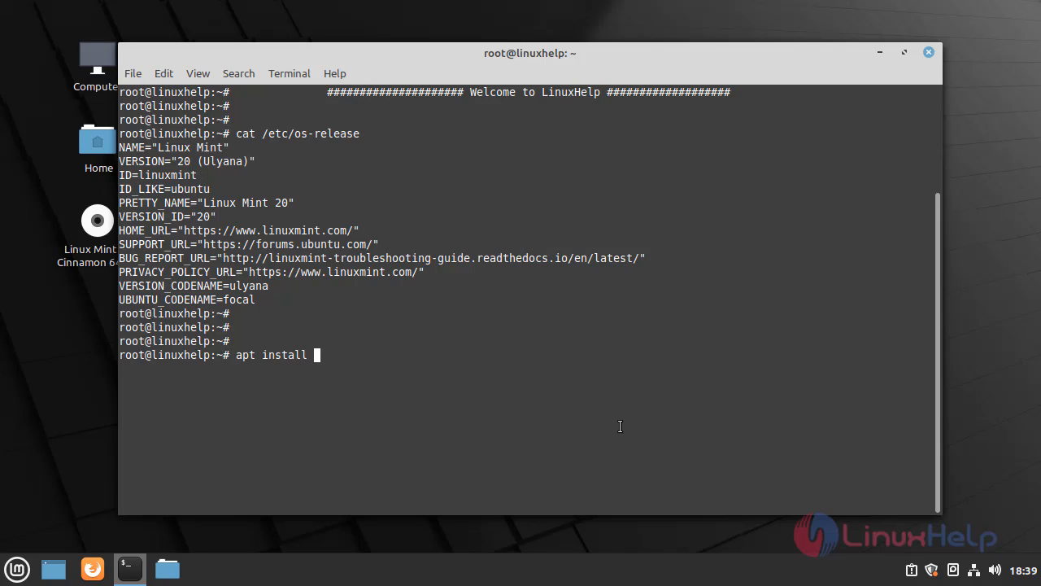
pyautogui.write('x11')
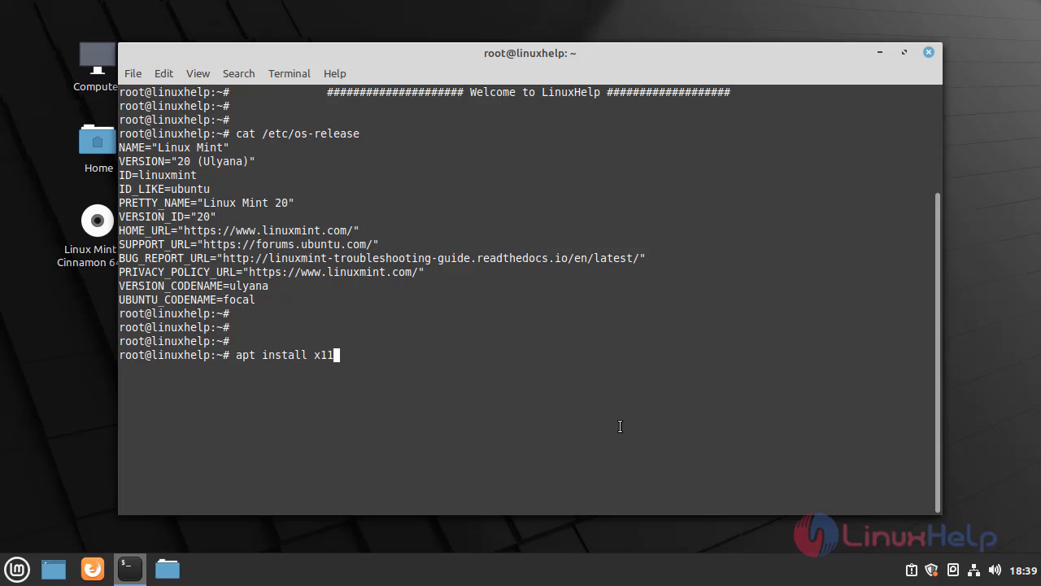
pyautogui.write('vnc')
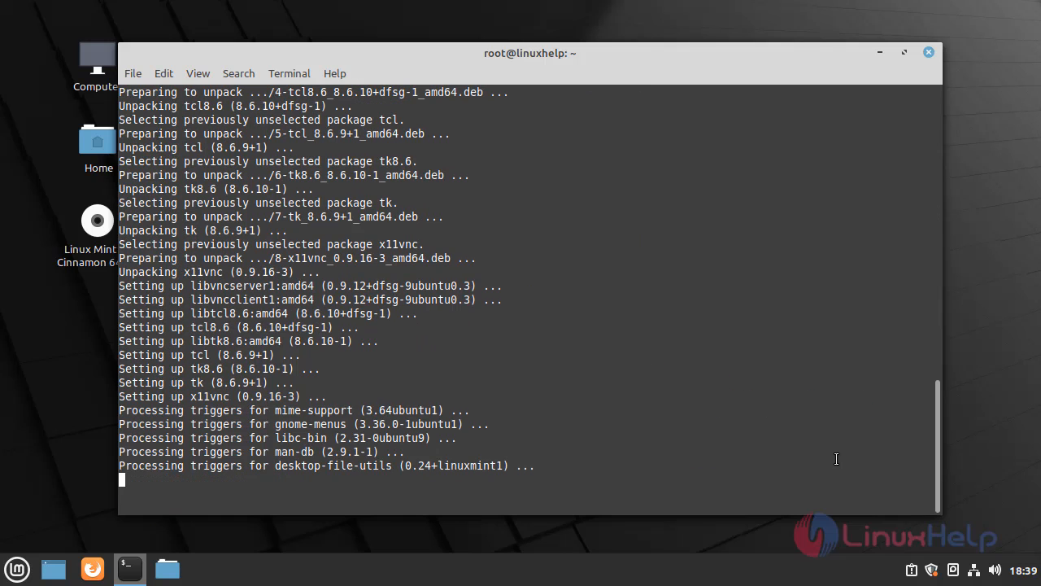
pyautogui.press('Return')
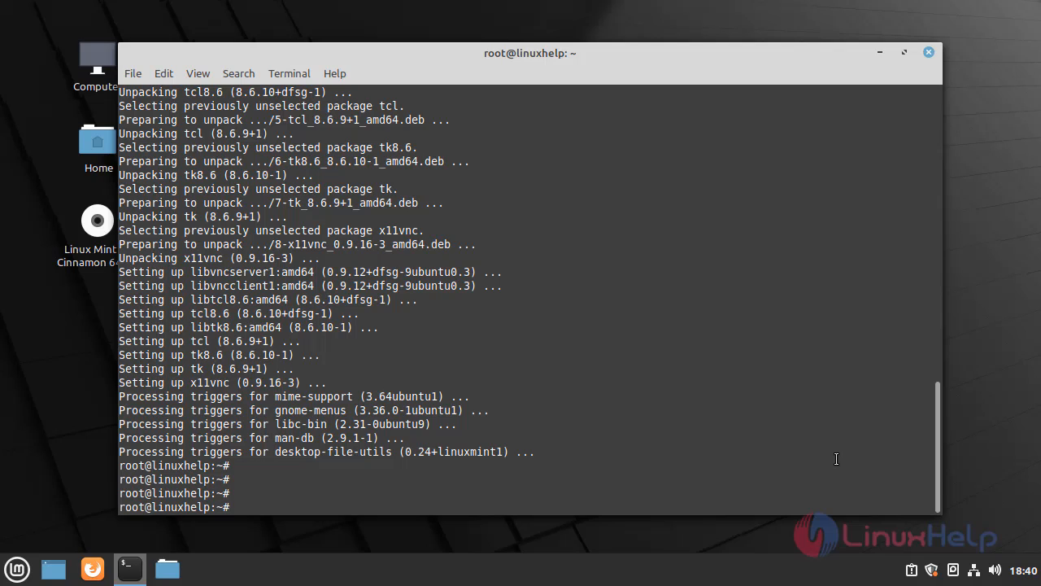
# Create the /etc/x11vnc directory
pyautogui.write('mkdir')
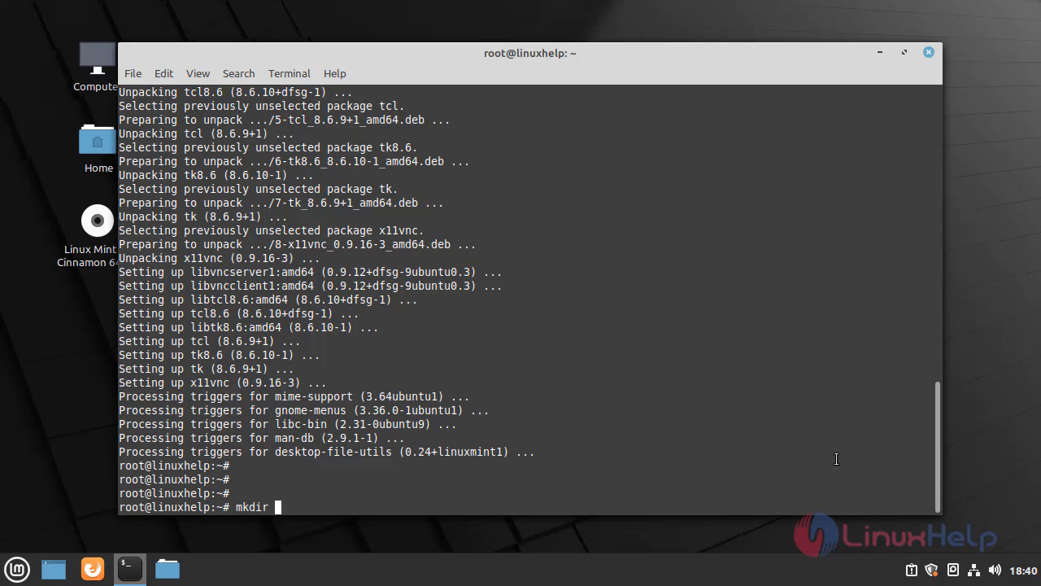
pyautogui.write('/etc/')
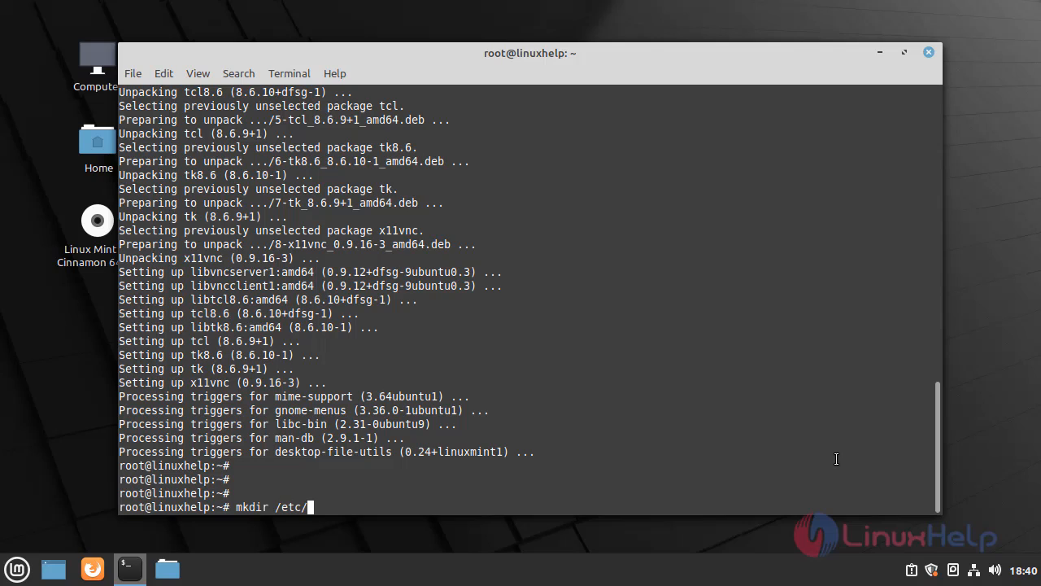
pyautogui.write('x11')
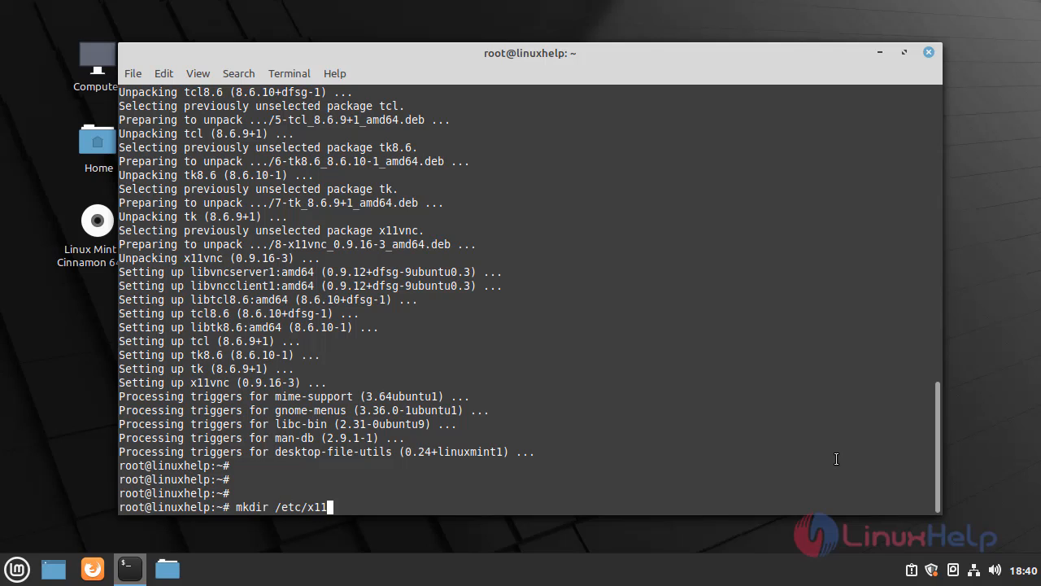
pyautogui.write('vnc')
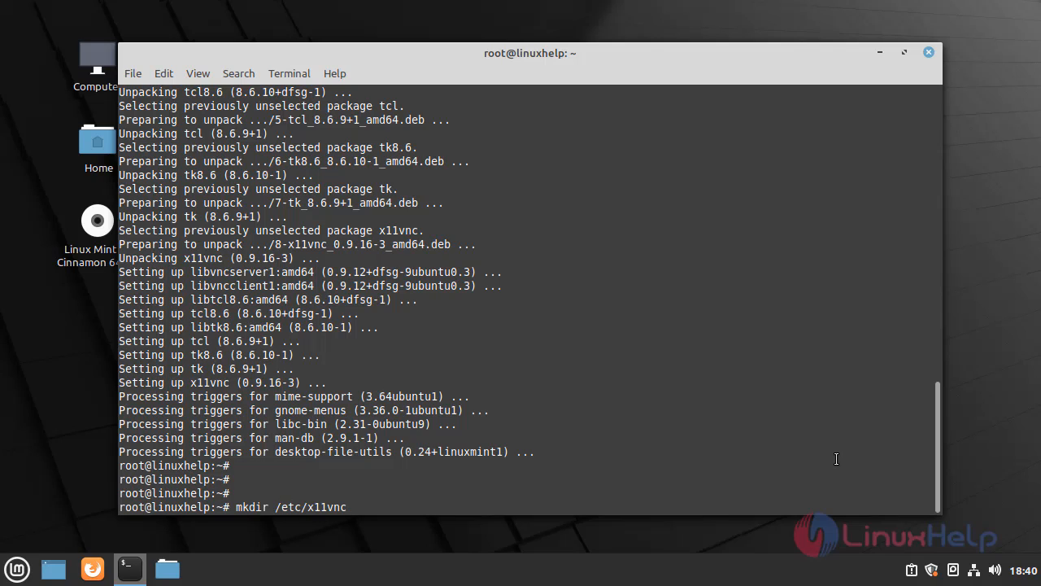
pyautogui.press('Return')
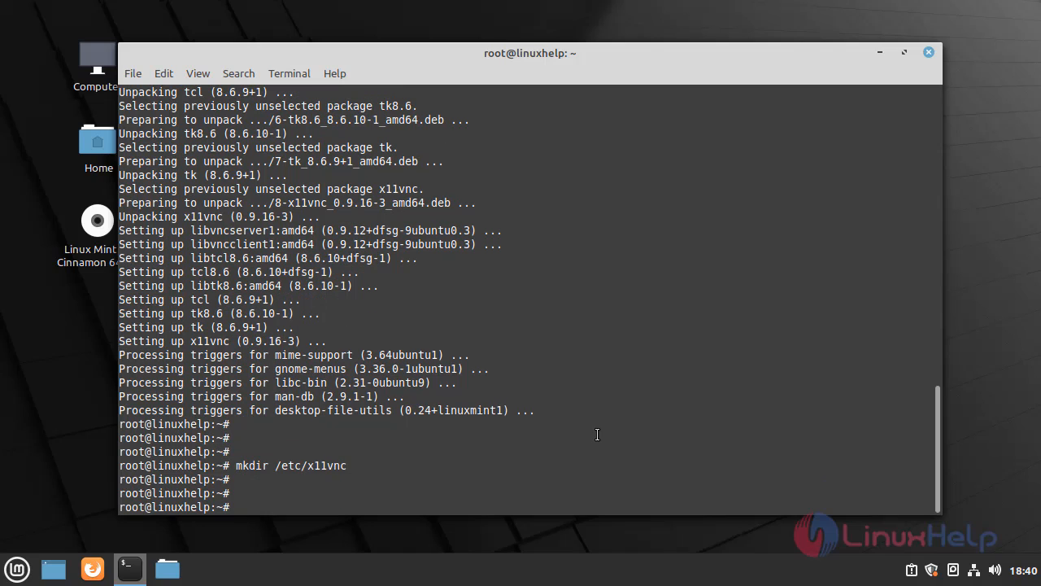
# Store a VNC password in /etc/x11vnc/vncpwd and start editing /lib/systemd/system/x11vnc.service in xed
pyautogui.write('x11vnc --storepasswd /etc/x11vnc/vncpwd')
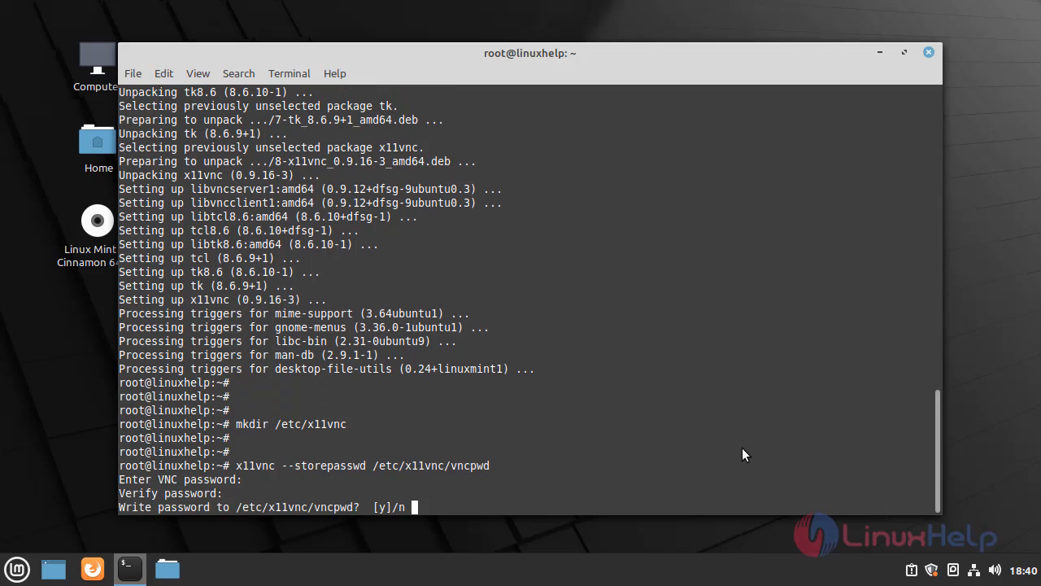
pyautogui.write('y')
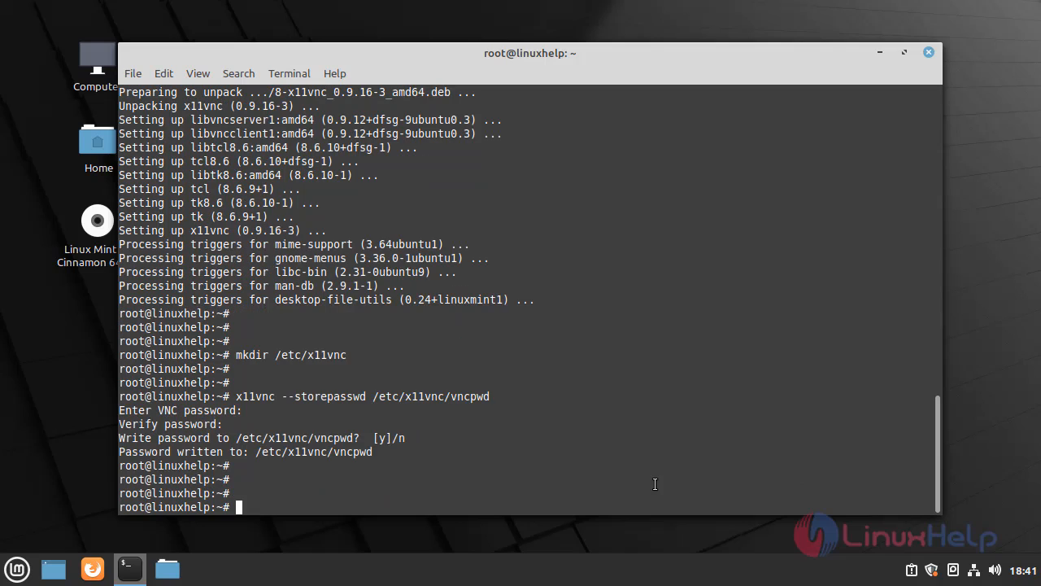
pyautogui.write('xed /lib/systemd/system/x11vnc.service')
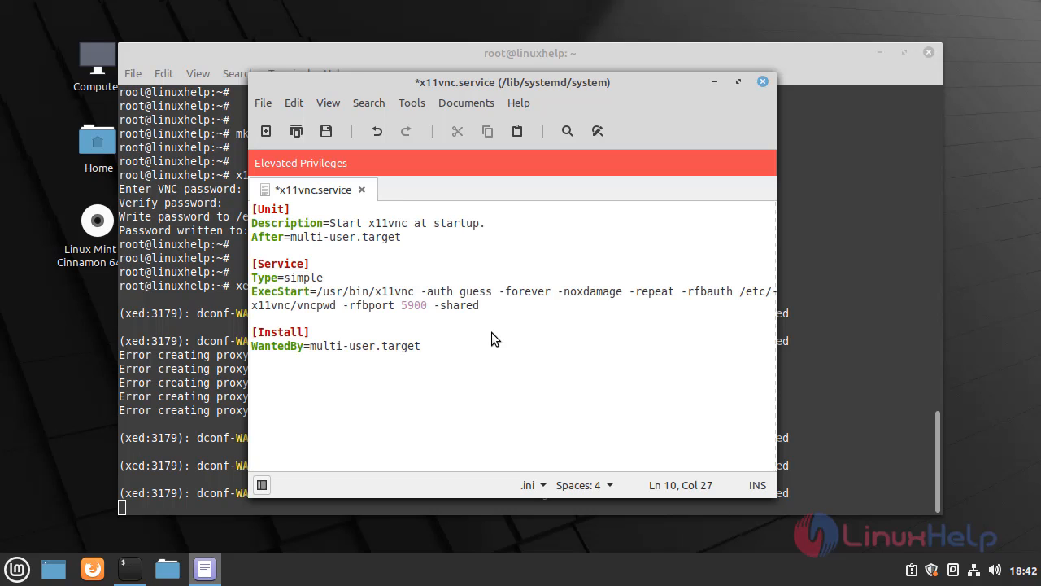
# Save the x11vnc.service unit file and close the xed editor
pyautogui.click(325, 130)
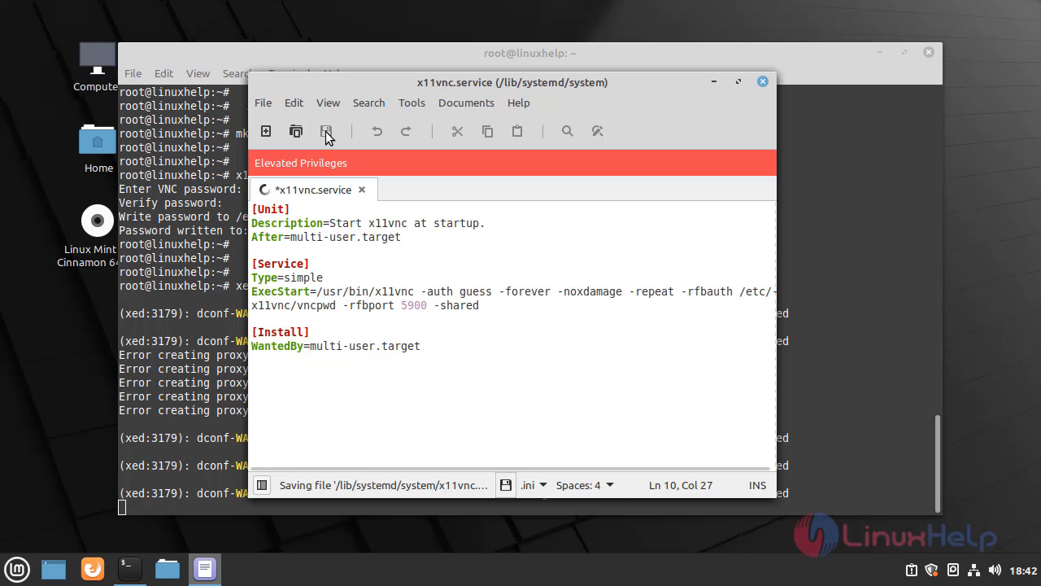
pyautogui.click(325, 131)
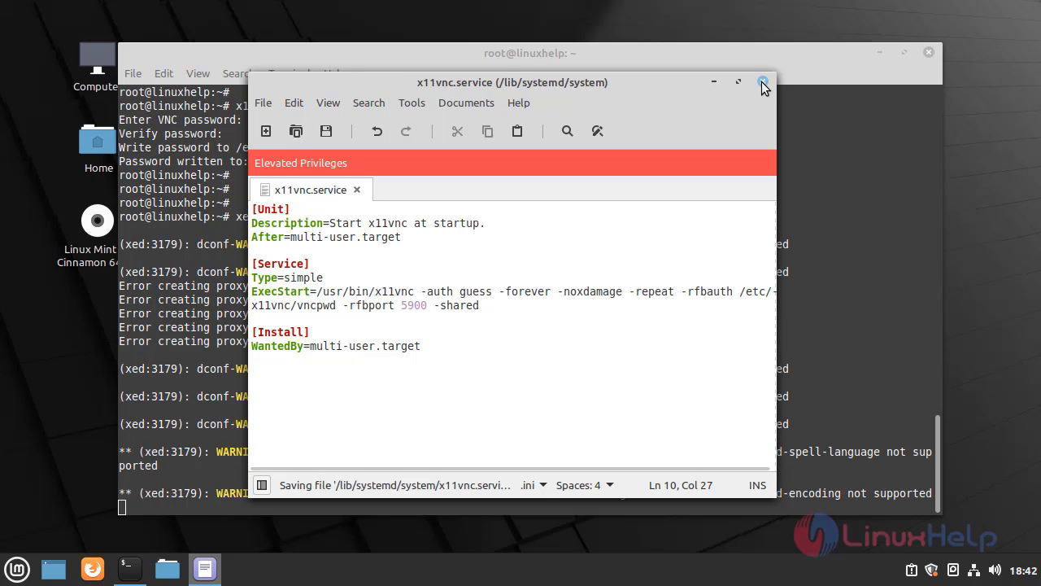
pyautogui.click(761, 81)
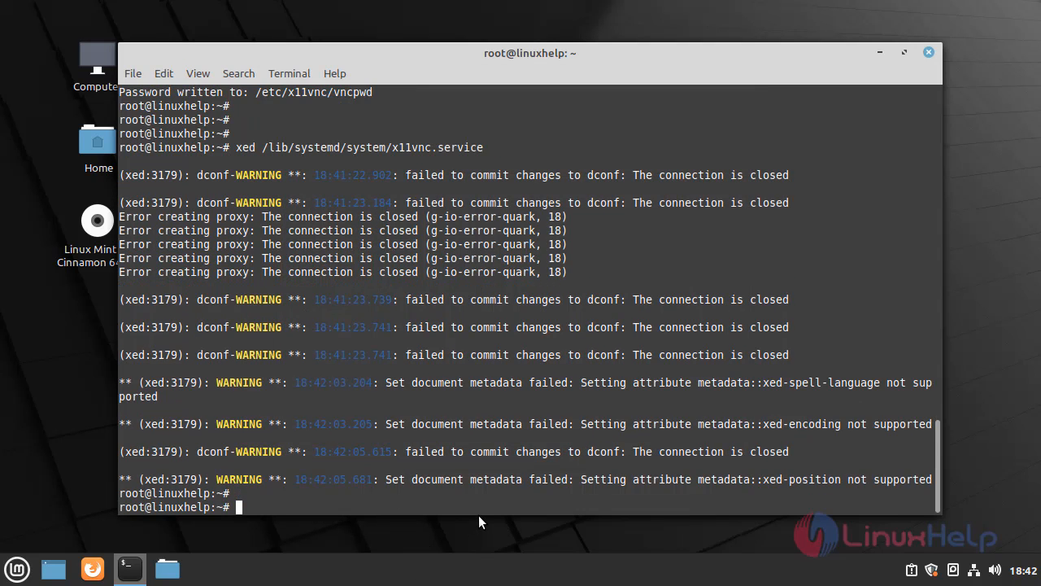
# Run systemctl daemon-reload and systemctl enable x11vnc.service so it launches at boot
pyautogui.write('systemctl daemon-reload')
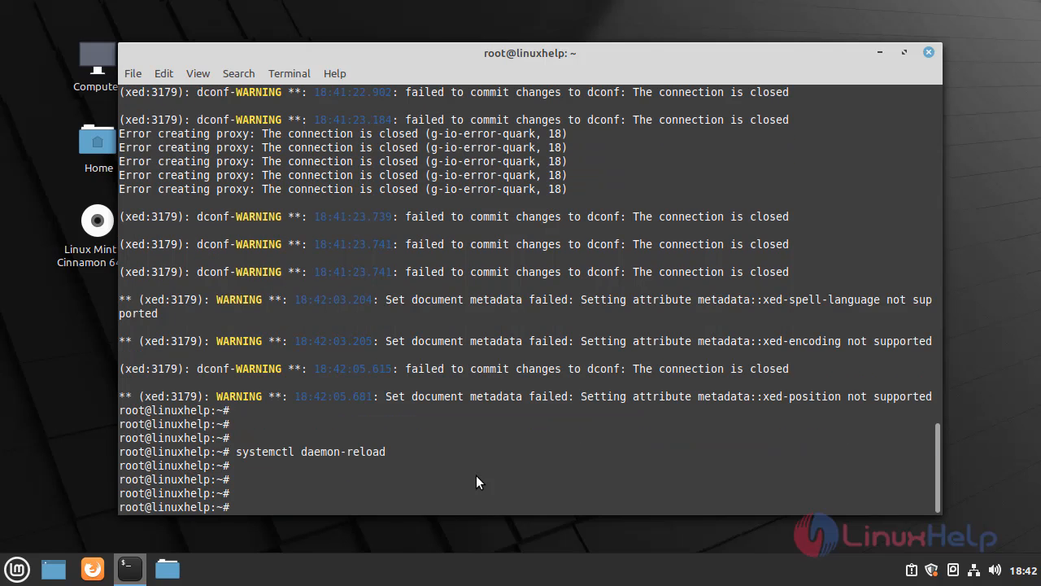
pyautogui.write('systemctl')
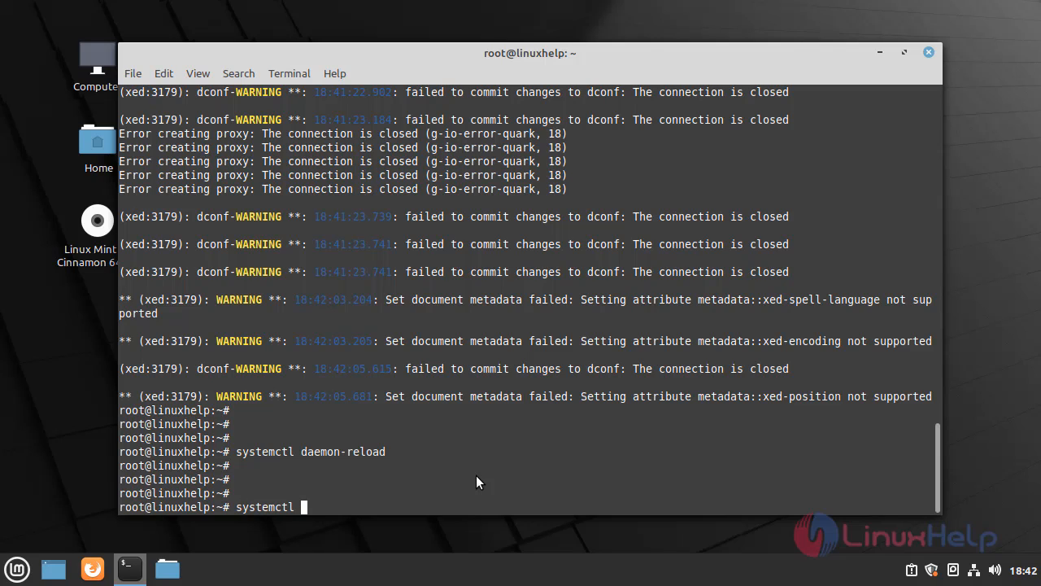
pyautogui.write('enable')
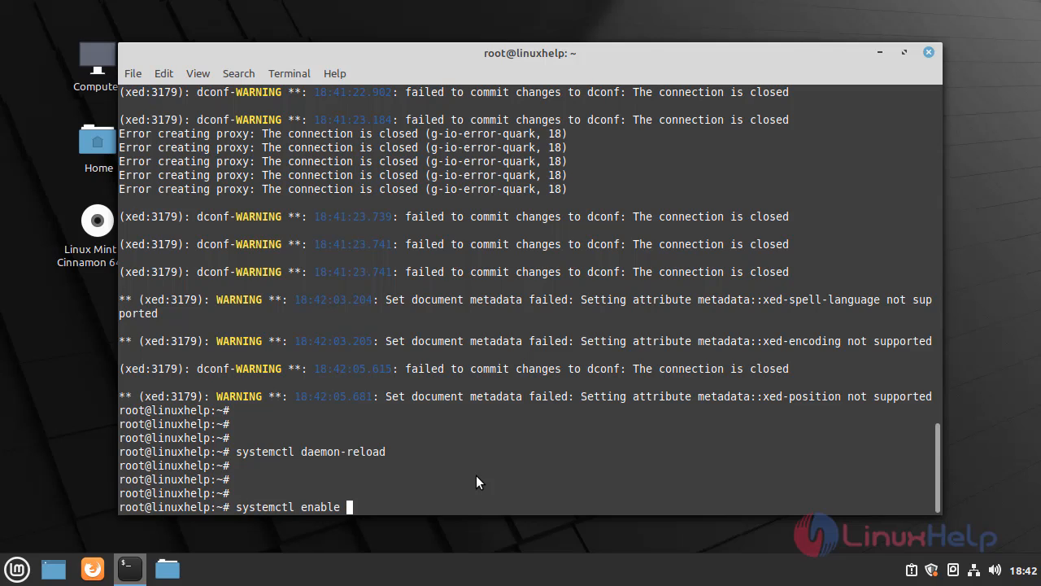
pyautogui.write('x1')
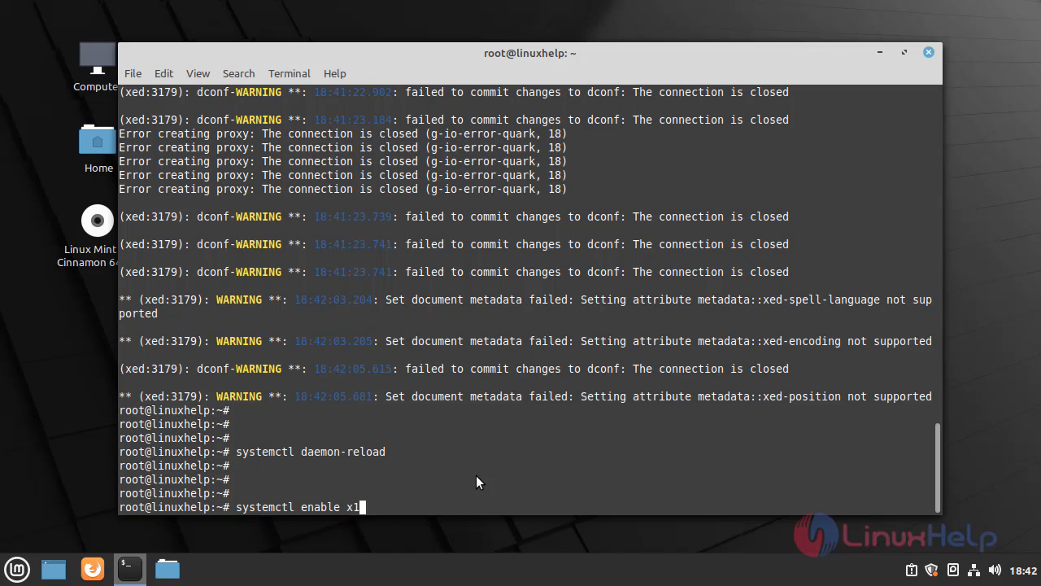
pyautogui.write('1vnc.service')
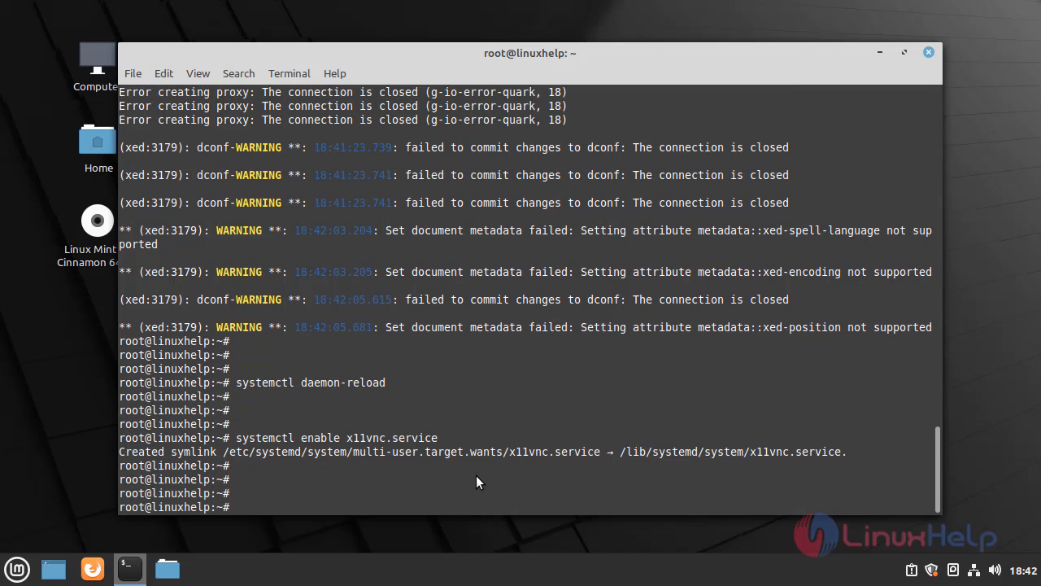
# Start x11vnc.service with systemctl, then query the network interfaces with ifconfig
pyautogui.write('systemctl')
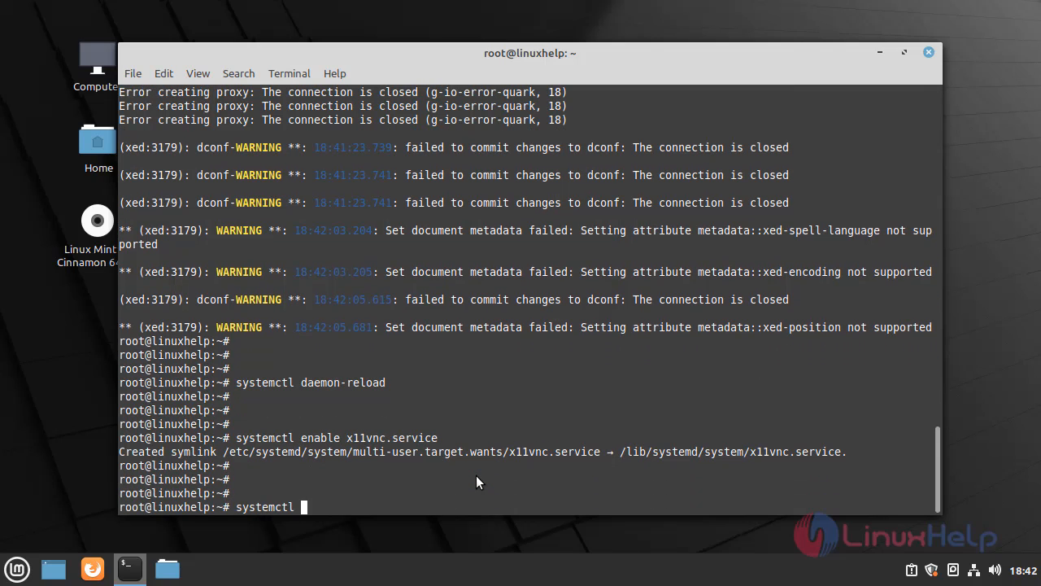
pyautogui.write('start')
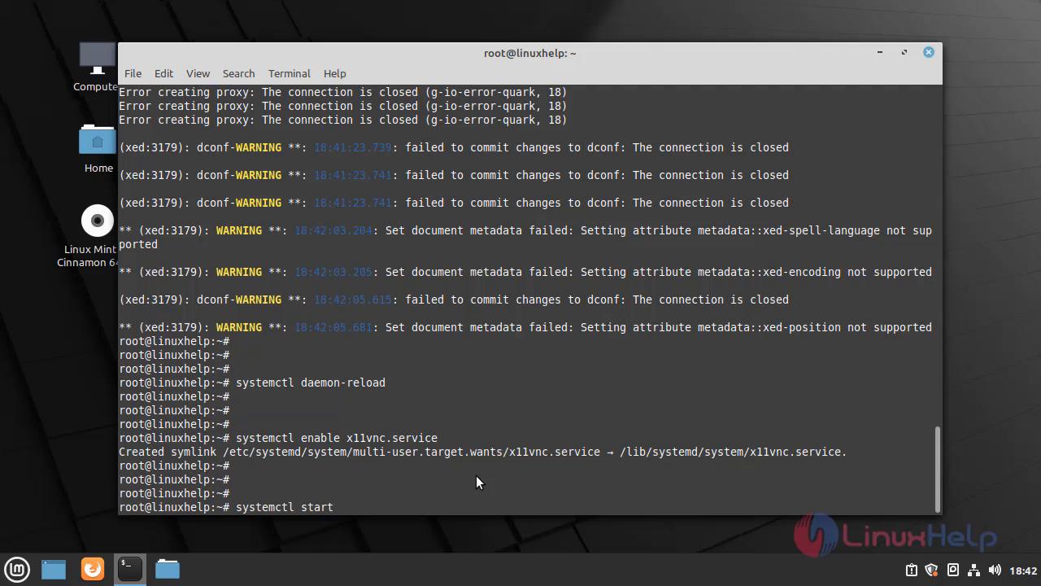
pyautogui.write('x11vn')
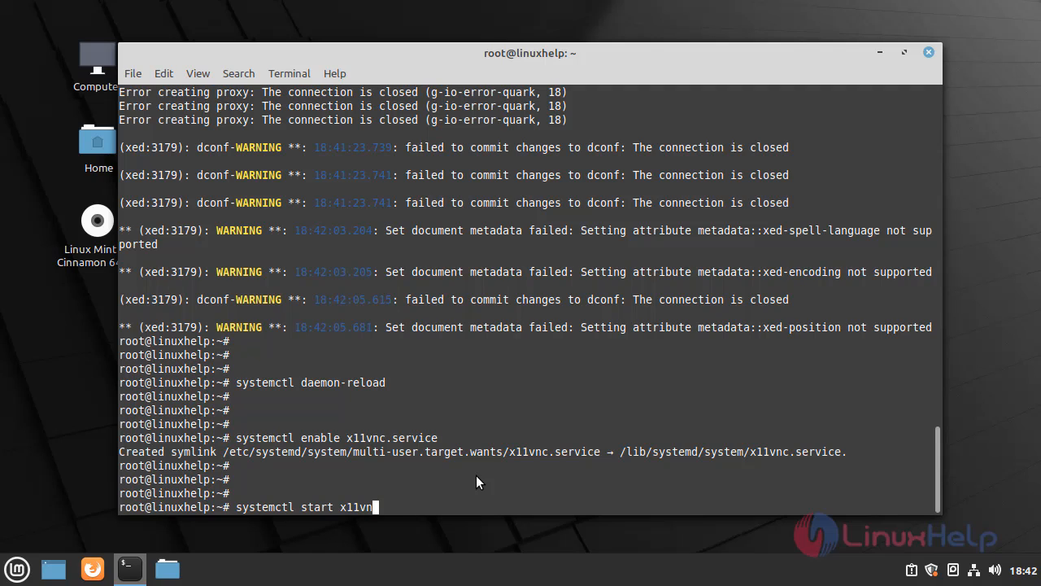
pyautogui.write('c.serv')
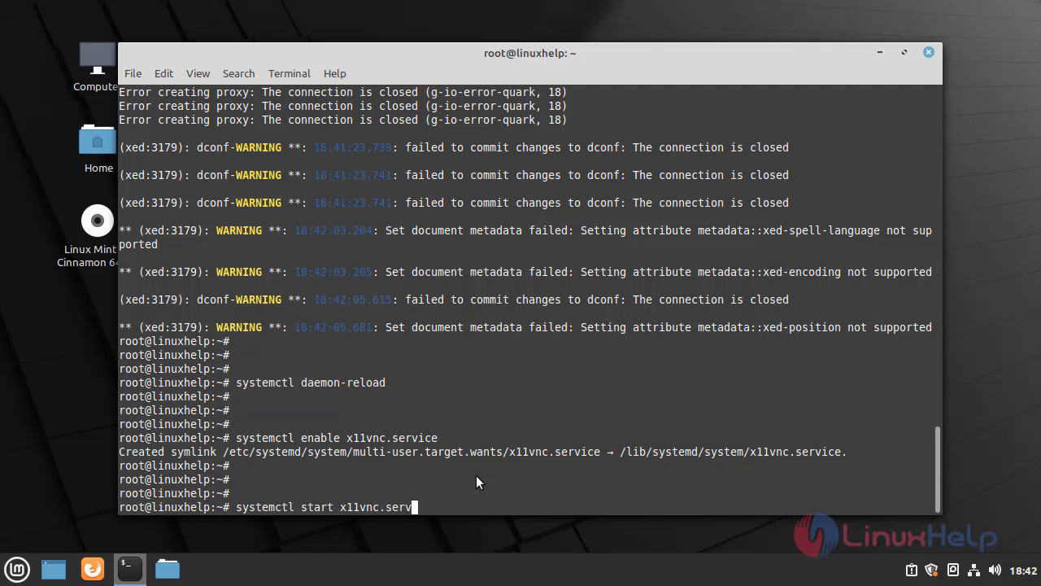
pyautogui.press('Return')
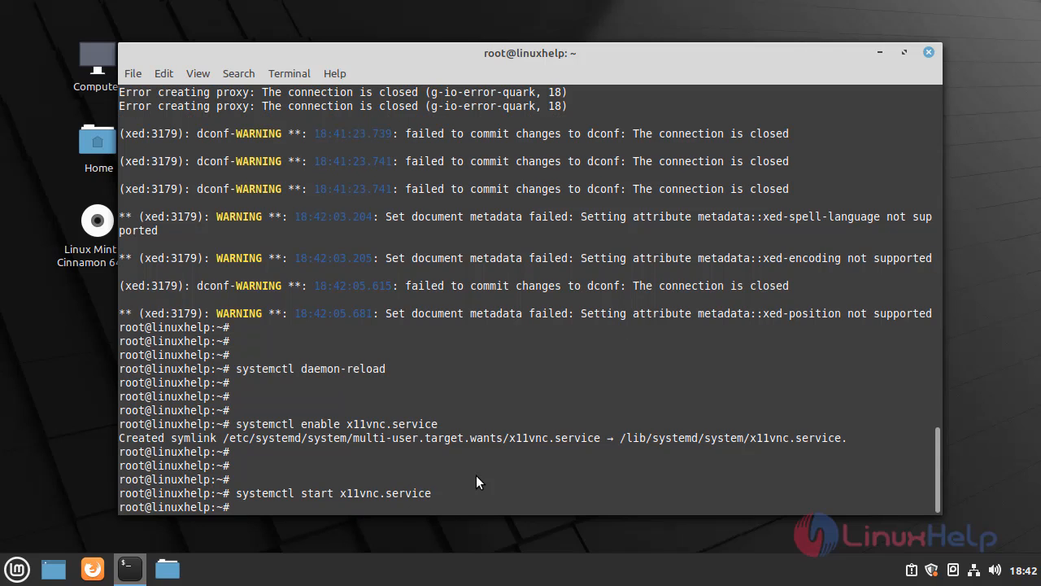
pyautogui.press('Return')
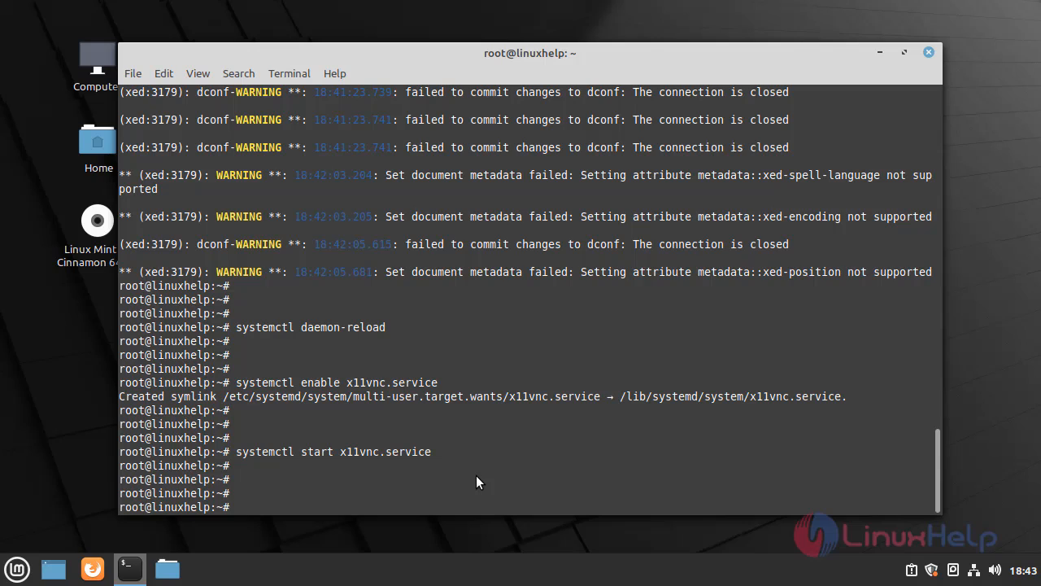
pyautogui.moveTo(345, 495)
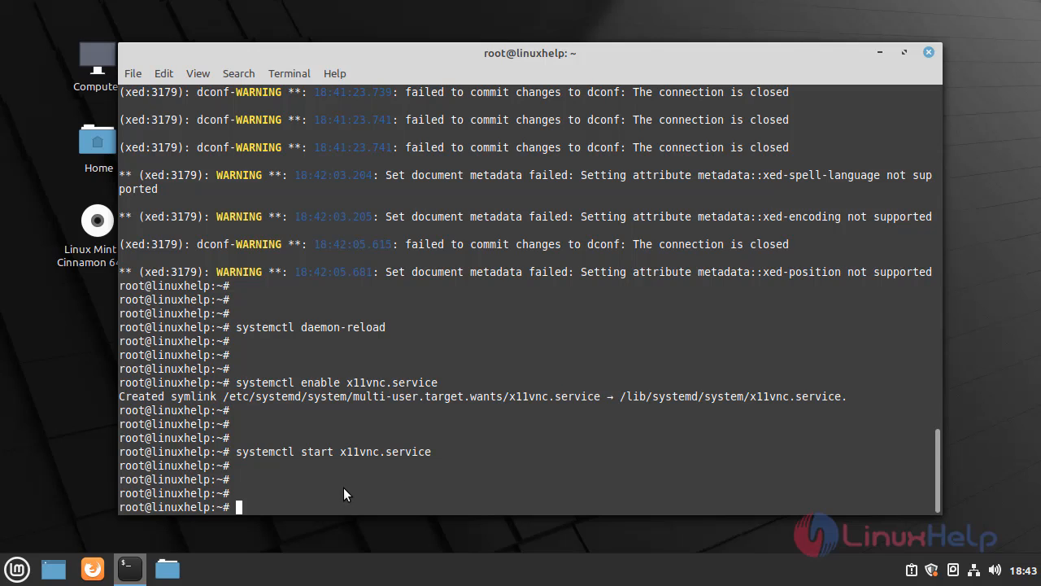
pyautogui.write('ifconfig')
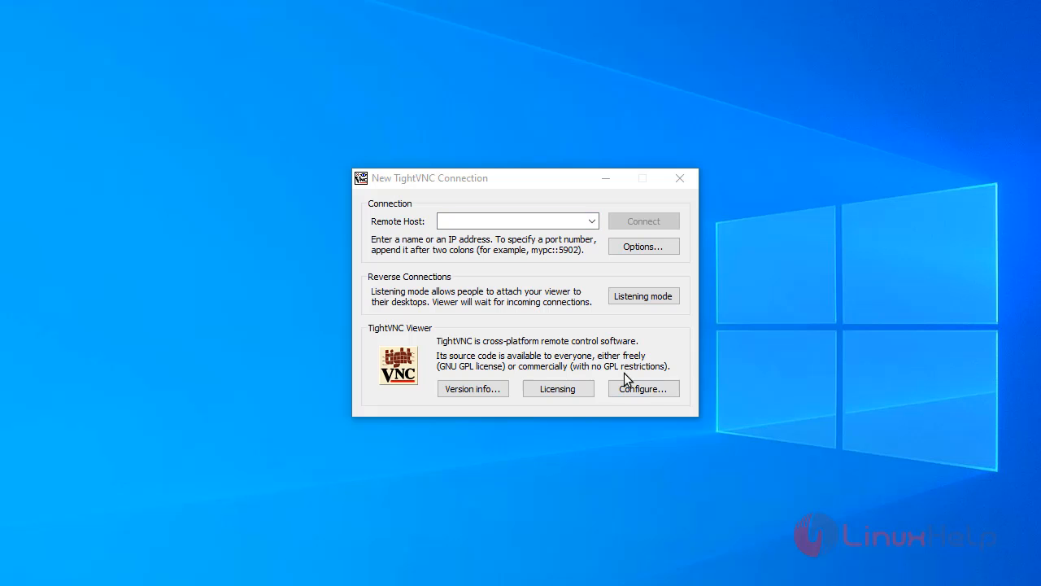
# Connect TightVNC Viewer to the remote host 192.168.7.236
pyautogui.write('192.168.7.236')
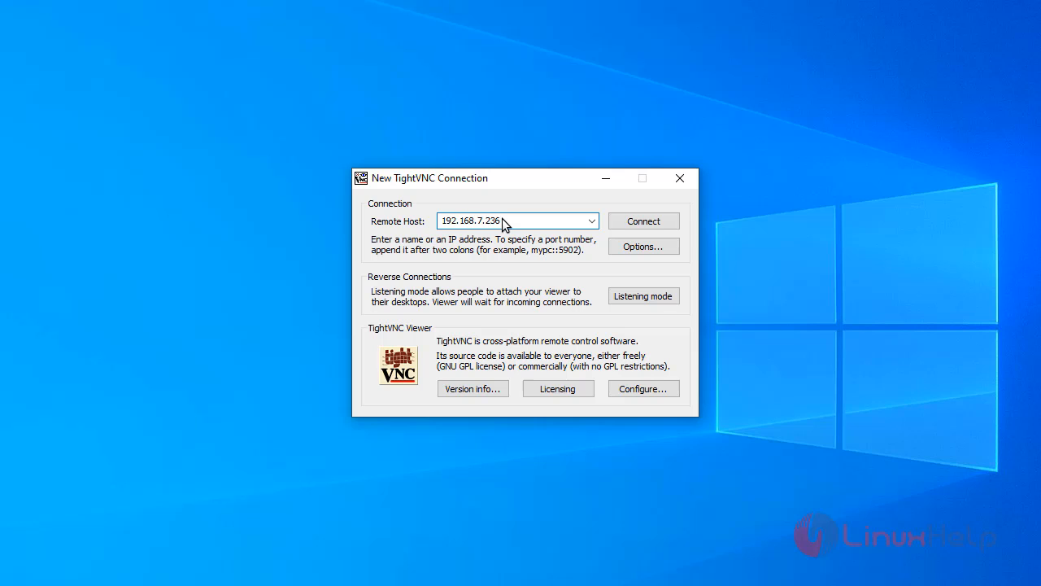
pyautogui.click(643, 222)
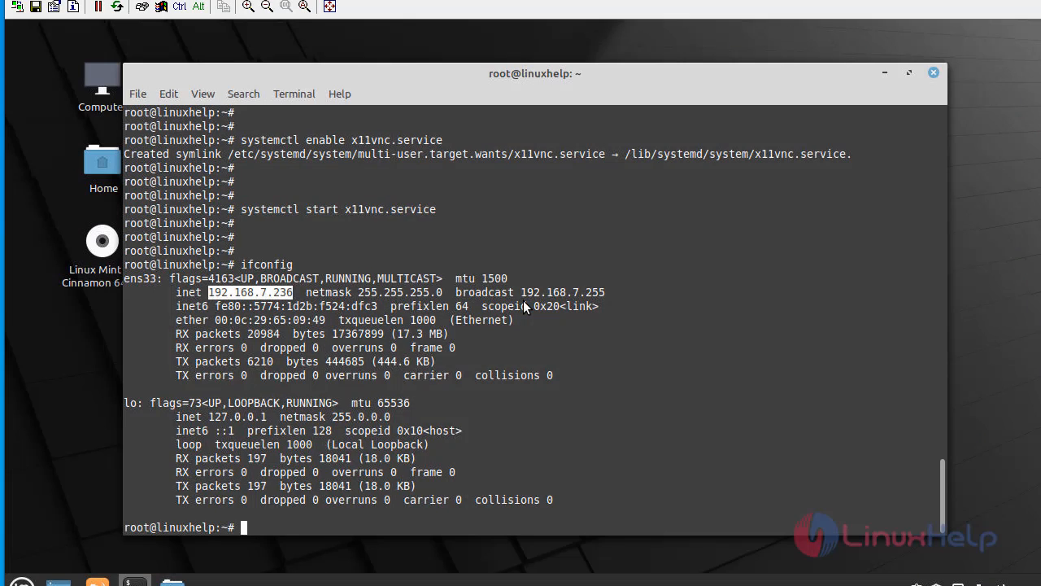
pyautogui.moveTo(659, 386)
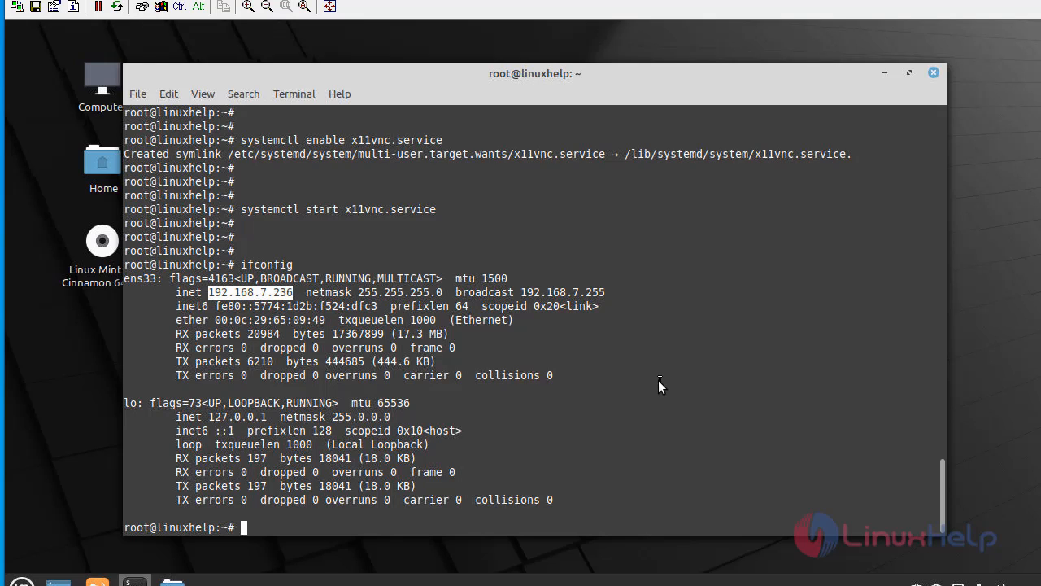